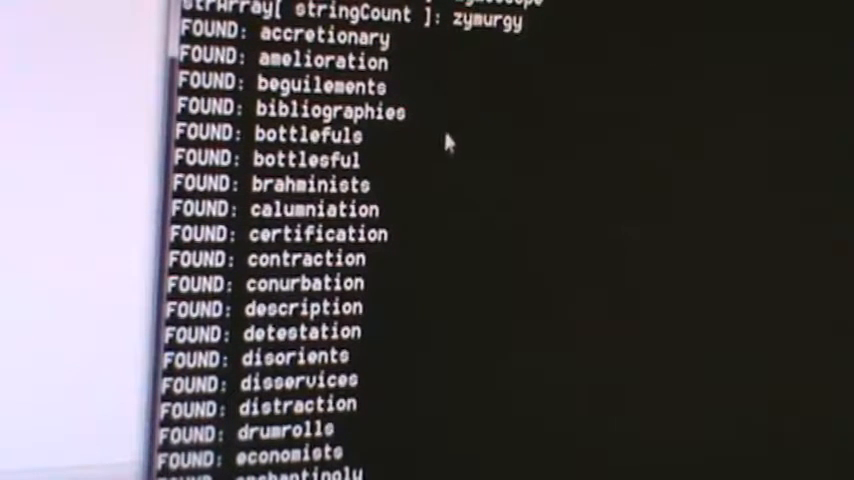
{"action": "mouse_move", "coordinate": [448, 170]}
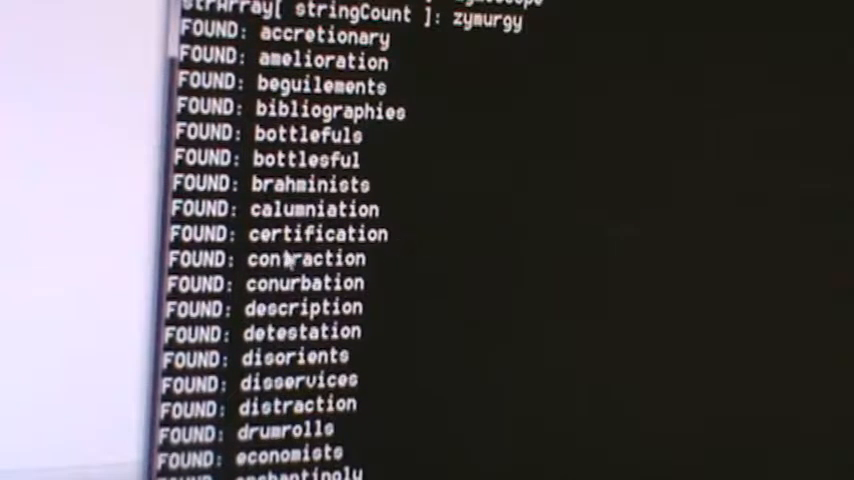
{"action": "mouse_move", "coordinate": [378, 308]}
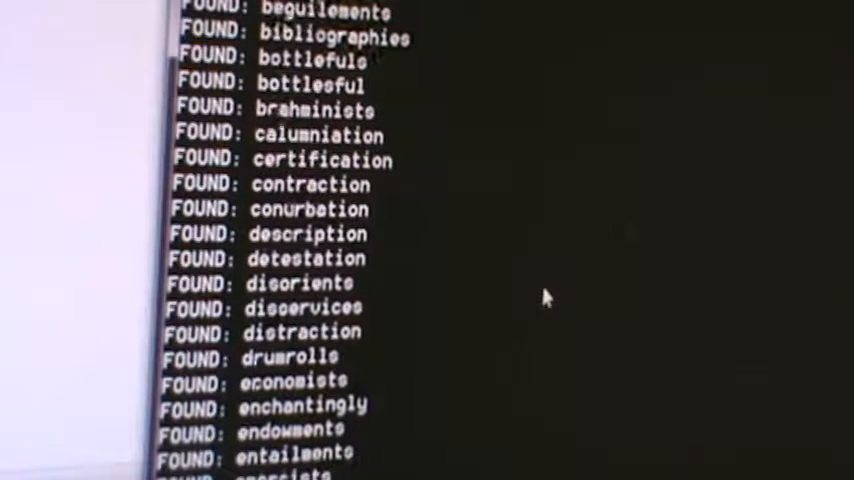
{"action": "scroll", "scroll_direction": "down", "scroll_amount": 3}
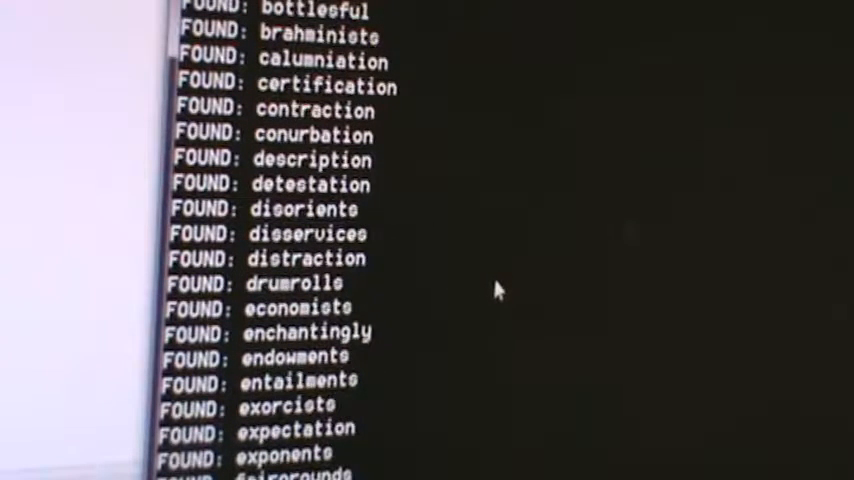
{"action": "scroll", "scroll_direction": "down", "scroll_amount": 3}
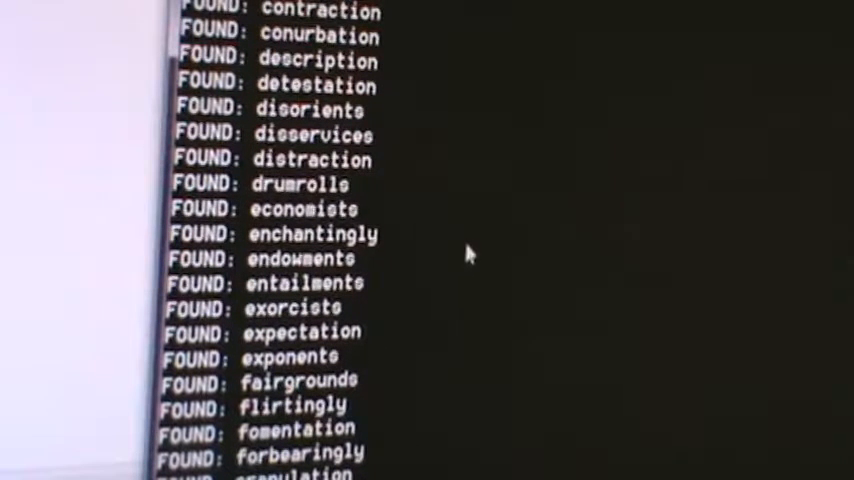
{"action": "scroll", "scroll_direction": "down", "scroll_amount": 3}
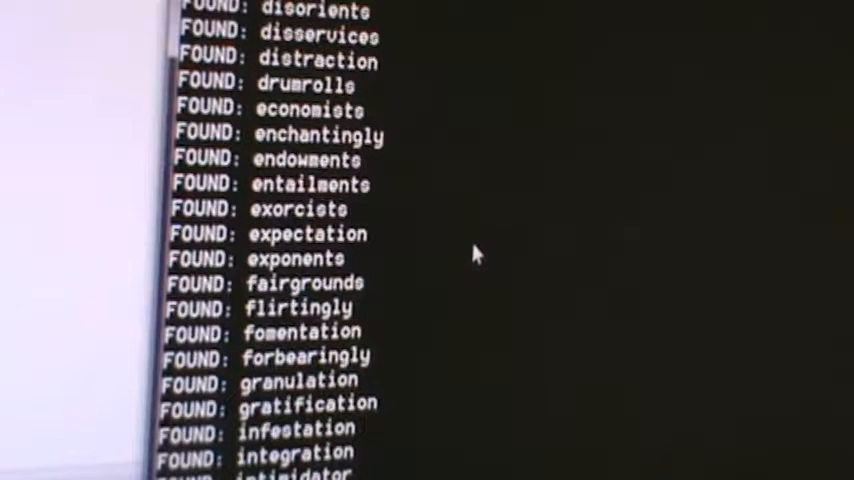
{"action": "mouse_move", "coordinate": [304, 210]}
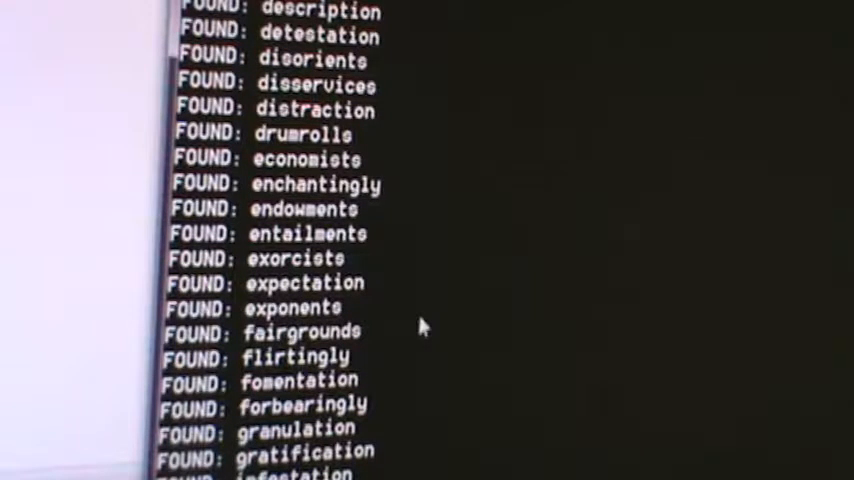
{"action": "scroll", "scroll_direction": "down", "scroll_amount": 3}
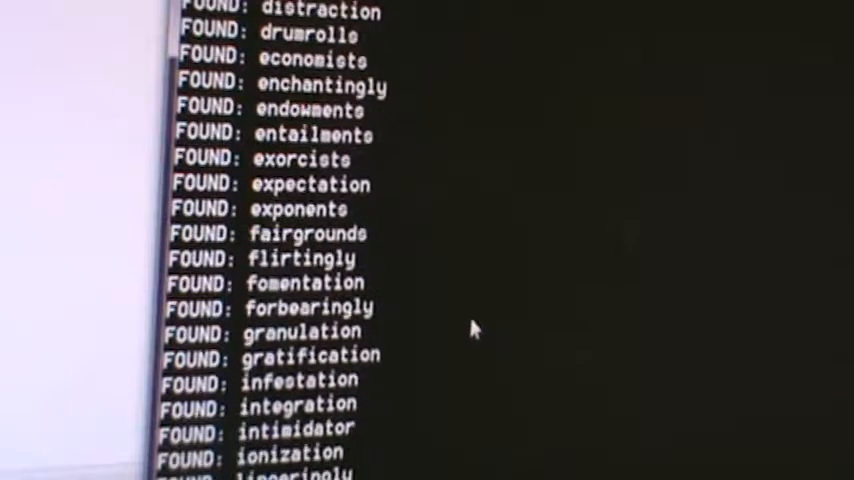
{"action": "scroll", "scroll_direction": "down", "scroll_amount": 3}
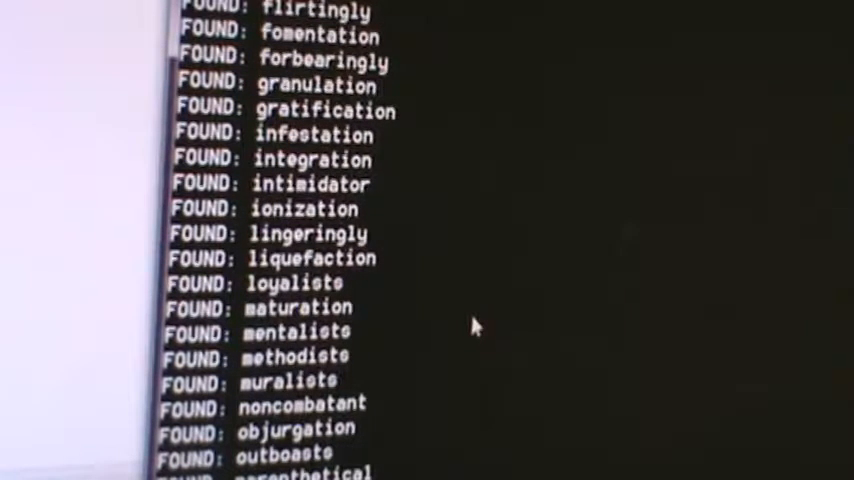
{"action": "scroll", "scroll_direction": "down", "scroll_amount": 3}
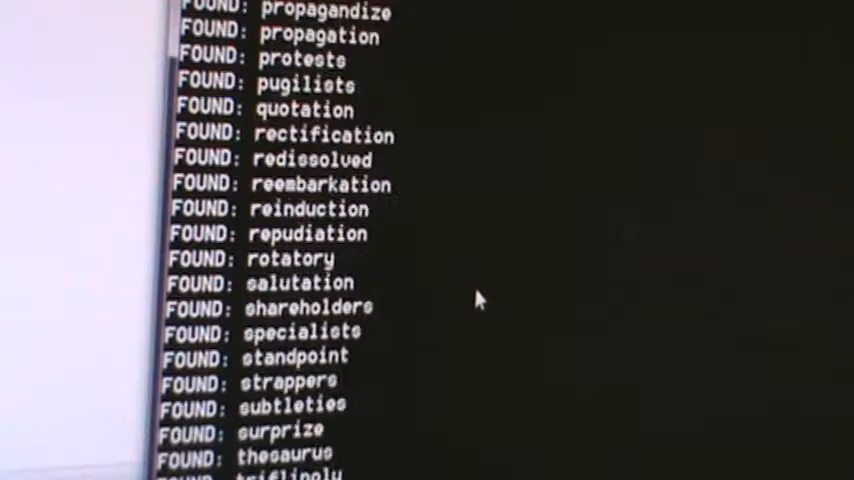
{"action": "scroll", "scroll_direction": "down", "scroll_amount": 3}
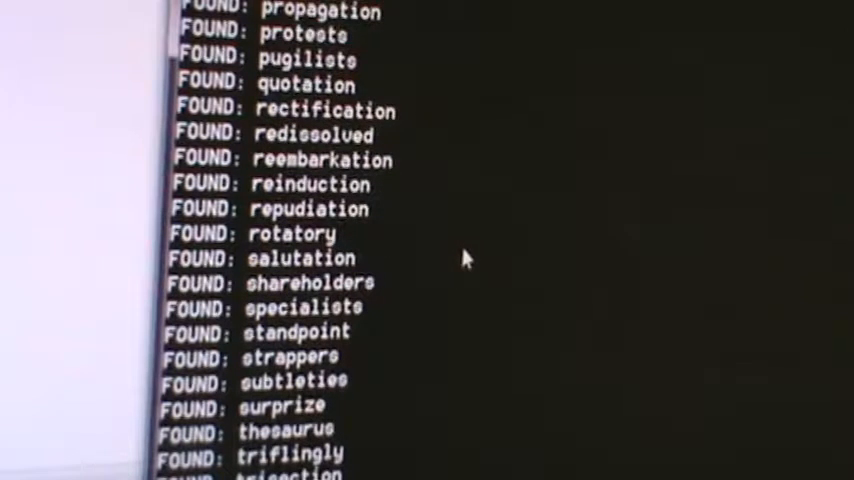
{"action": "mouse_move", "coordinate": [442, 348]}
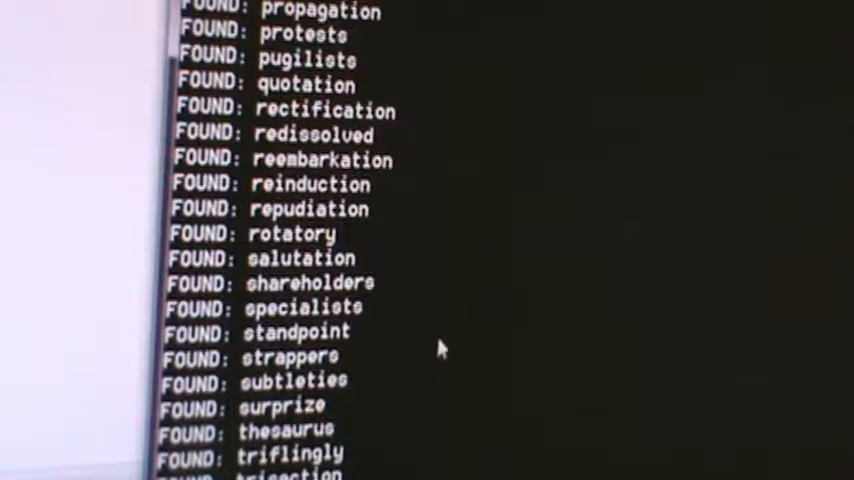